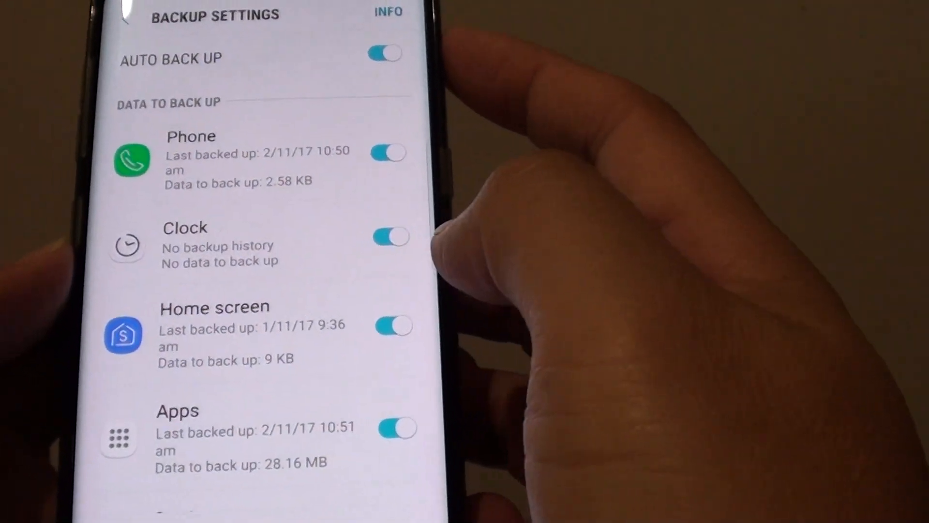
Navigate from Settings into Cloud and accounts toward the Samsung Cloud backup settings
scroll("down", 3)
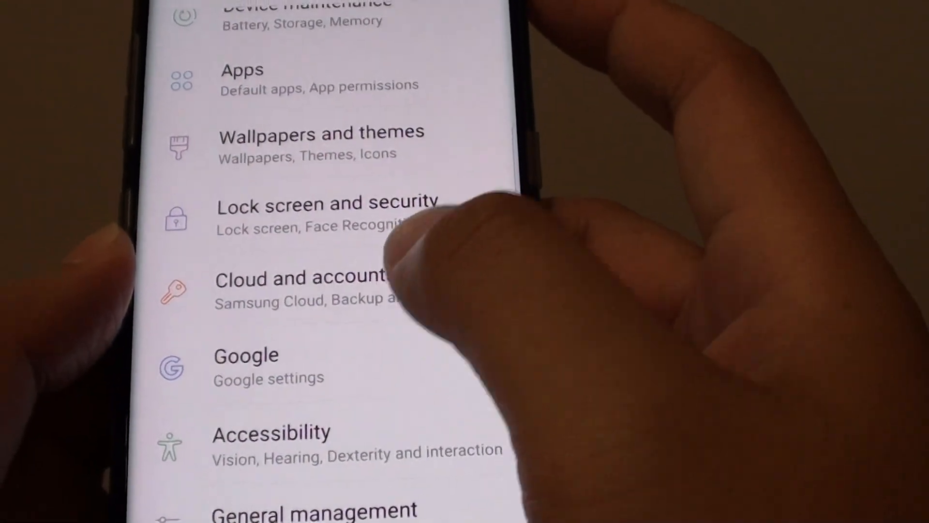
left_click(297, 287)
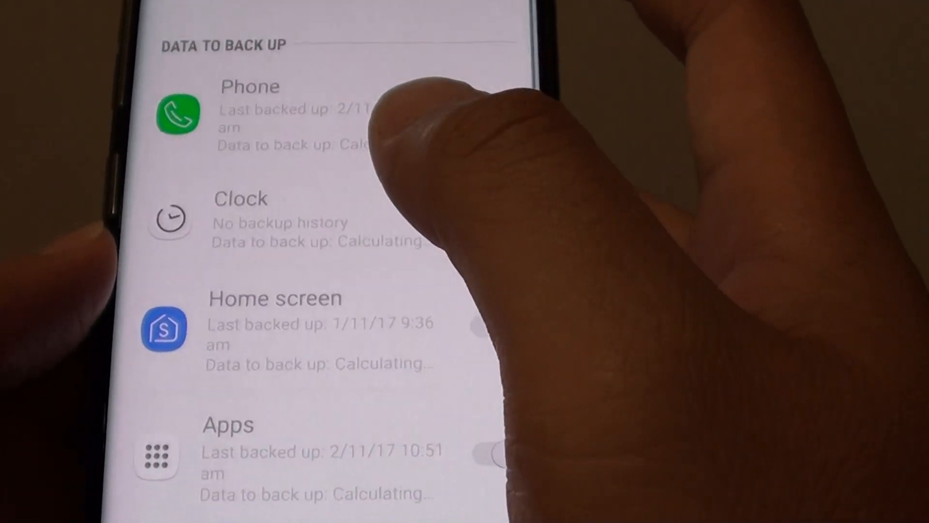
Switch off Clock in Data to back up, keeping Phone, Home screen and Apps included
scroll("up", 3)
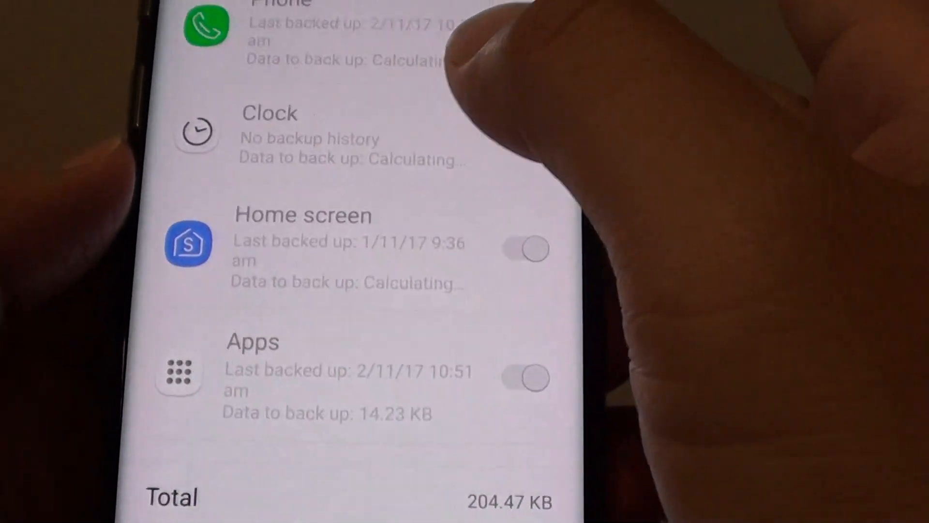
scroll("up", 3)
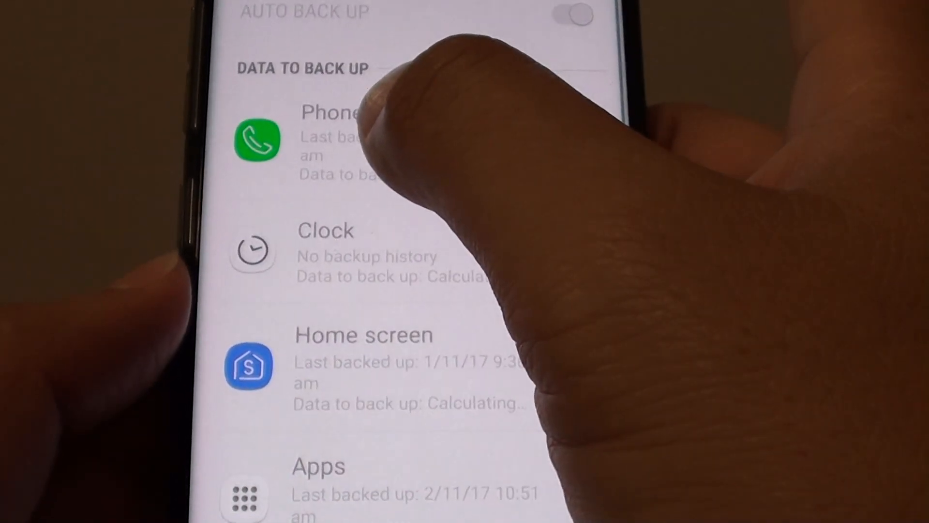
scroll("up", 3)
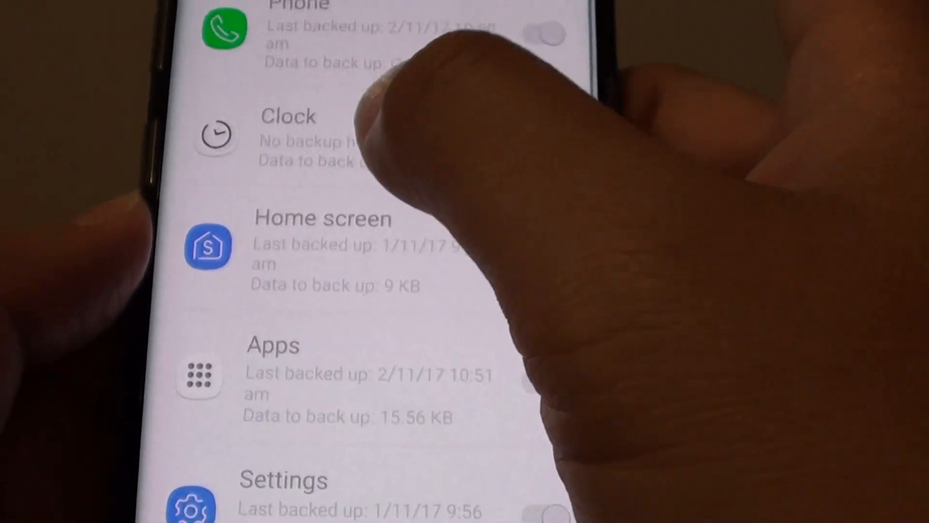
scroll("up", 3)
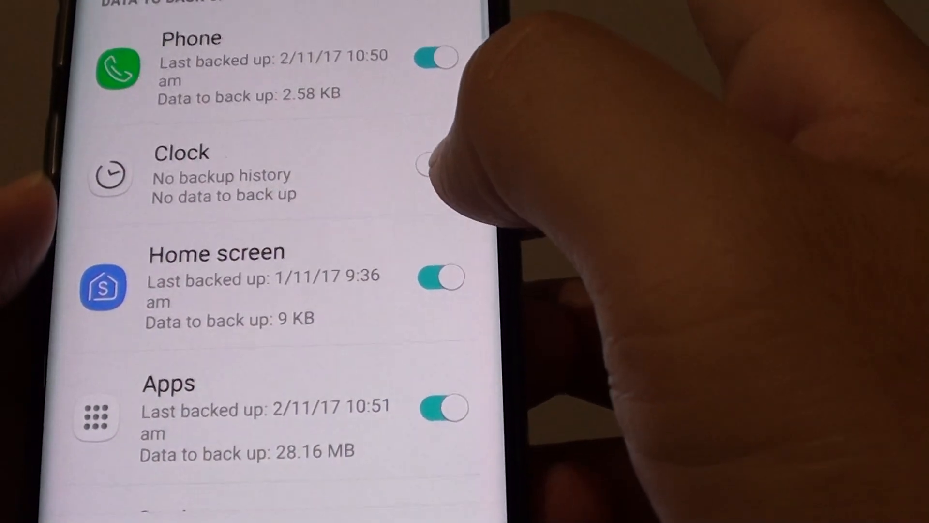
Switch off Music in the backup list, reducing the total from 5.17 GB to 206.63 MB
scroll("down", 3)
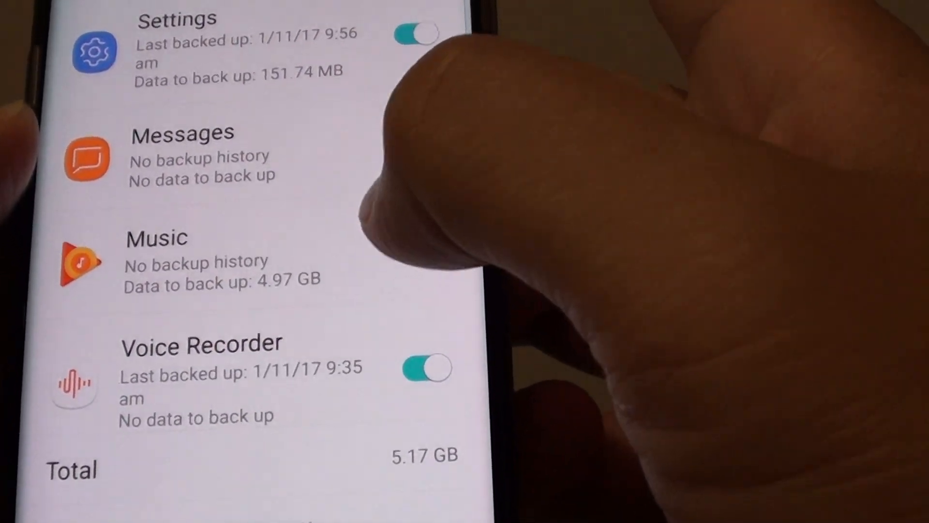
scroll("up", 3)
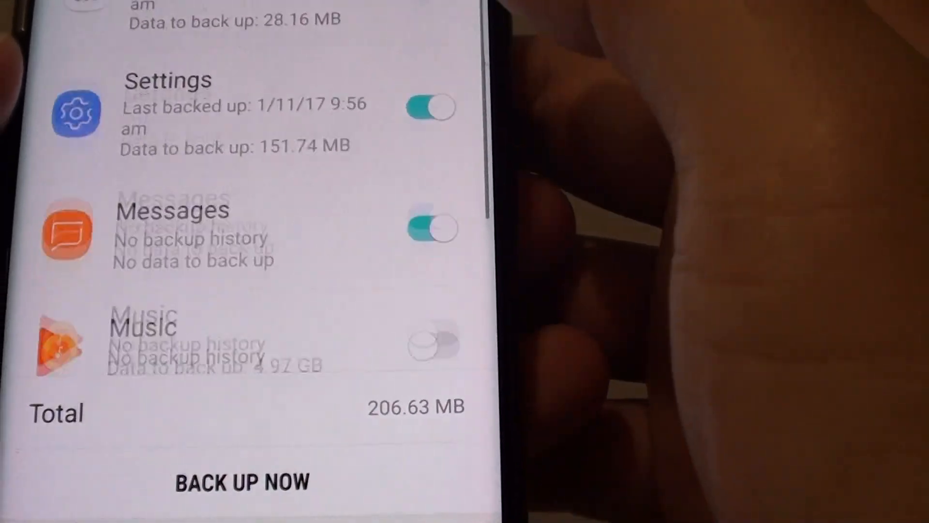
Review the backup list and go back to the Samsung Cloud overview showing 770.71 KB of 15 GB used
scroll("up", 3)
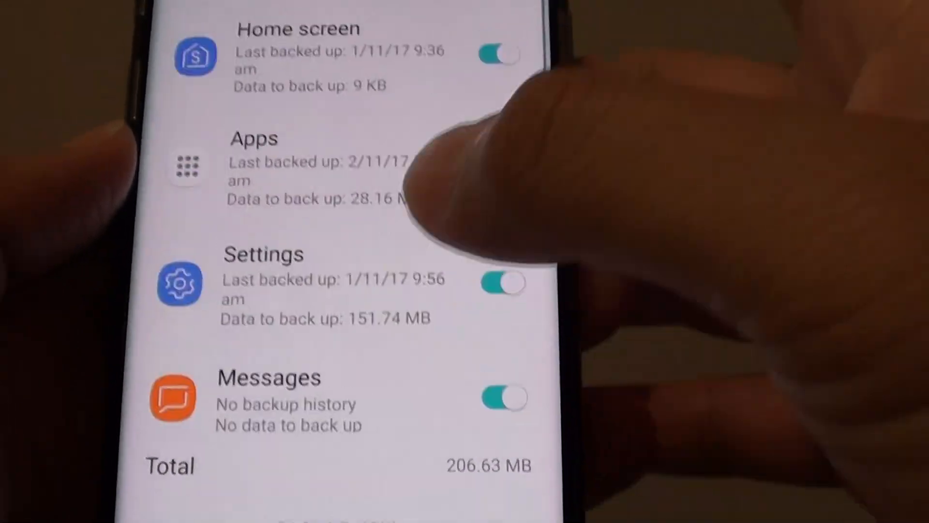
scroll("down", 3)
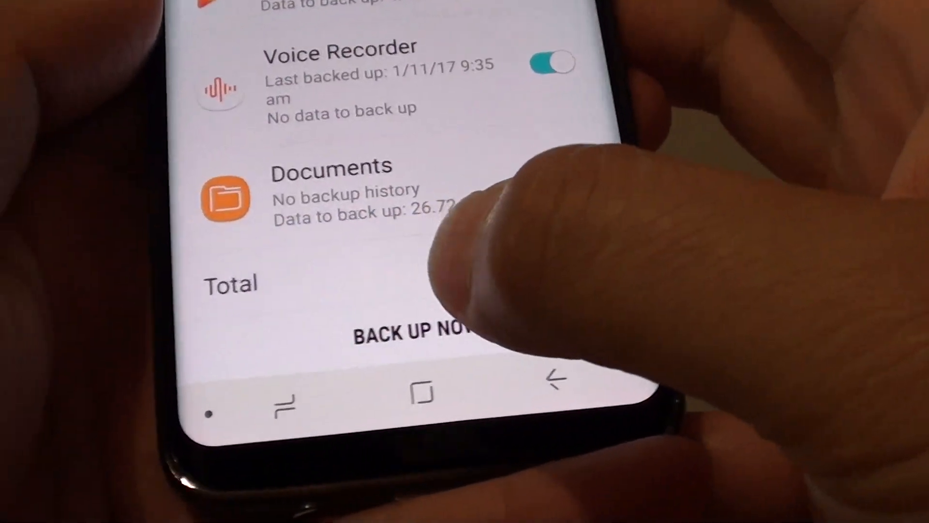
scroll("up", 3)
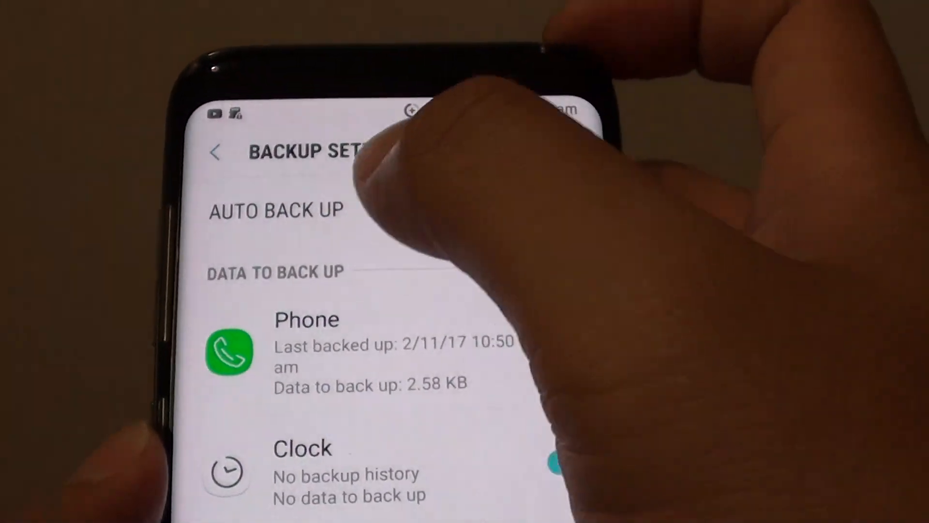
left_click(216, 152)
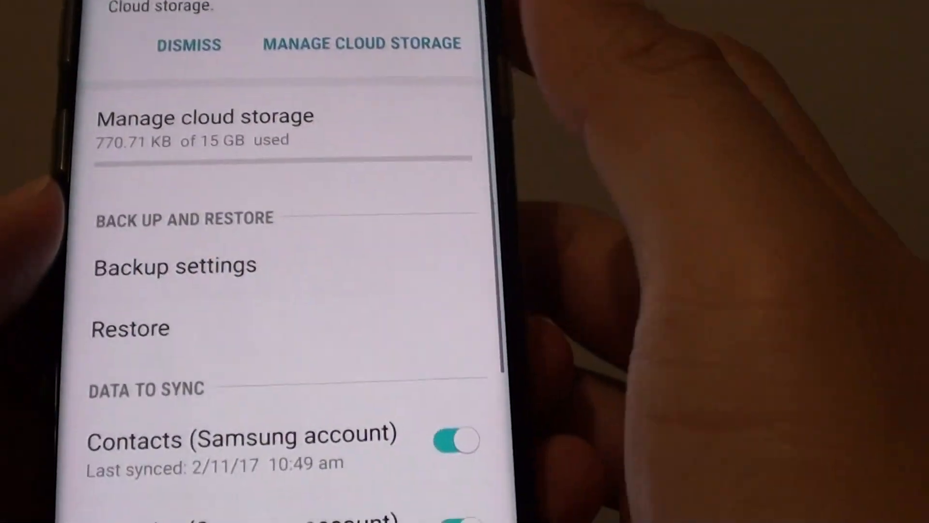